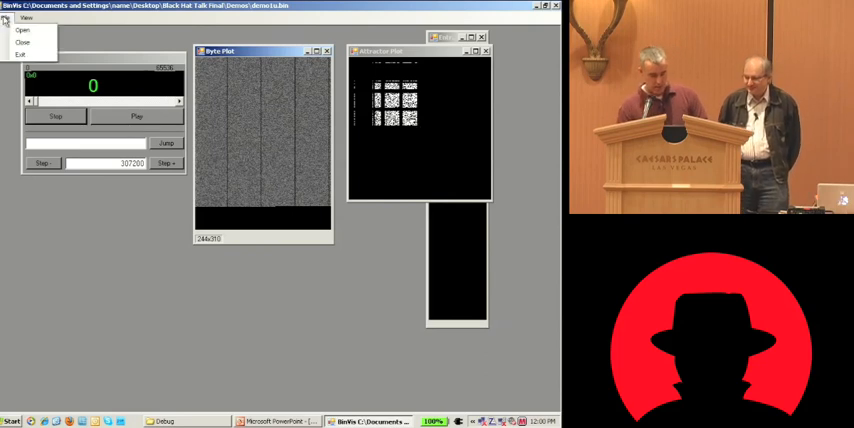
Load the first binary file so its byte, attractor and entropy plots appear.
click(28, 30)
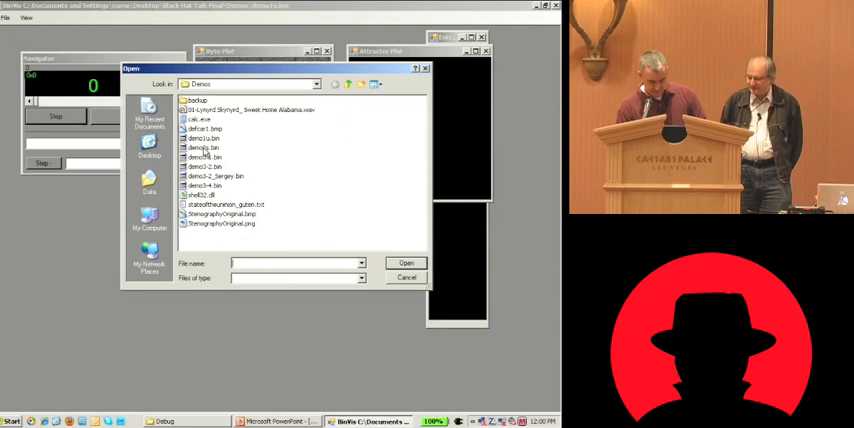
click(404, 264)
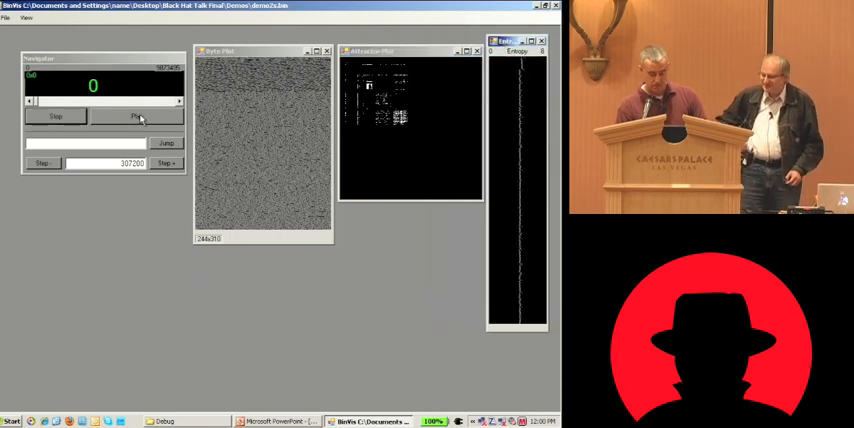
click(132, 116)
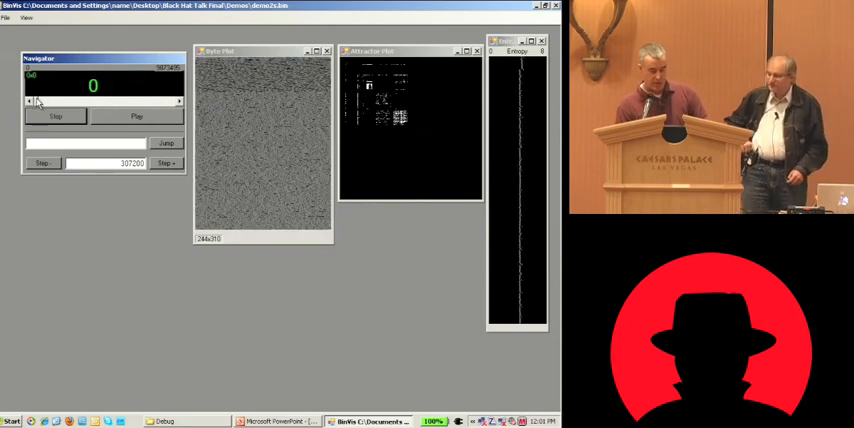
click(136, 116)
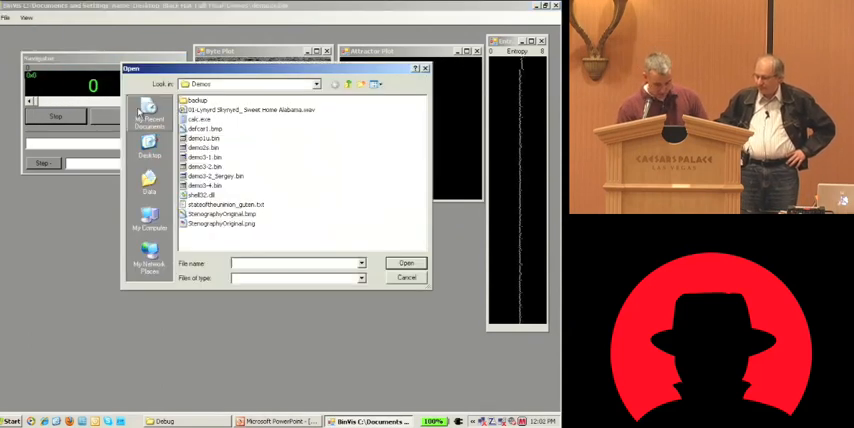
Load the demo .bin file and start Navigator playback through its banded byte plot.
click(200, 156)
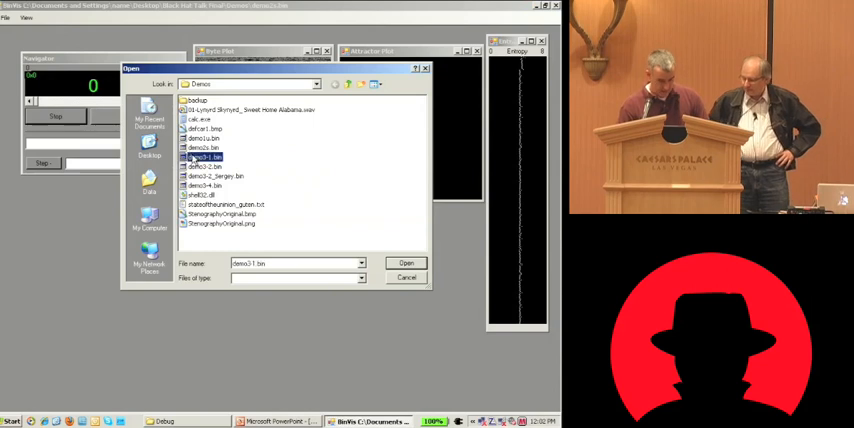
click(404, 264)
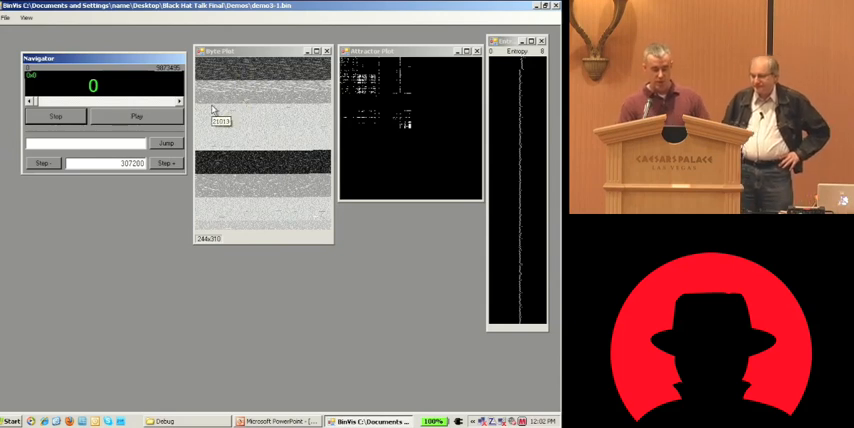
click(136, 116)
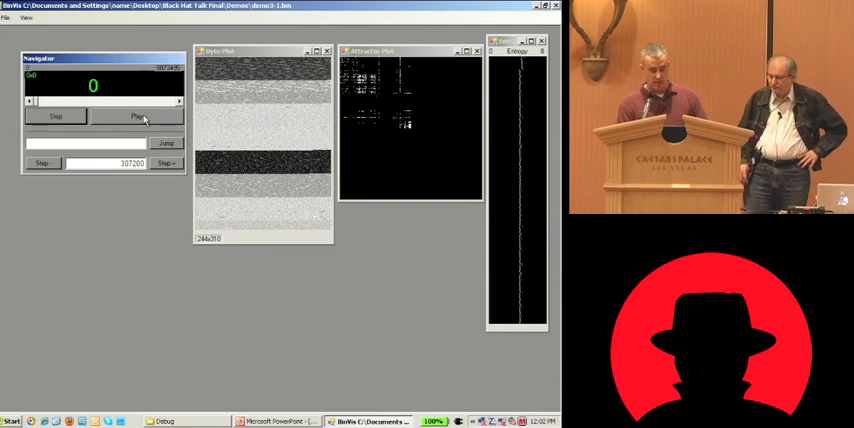
click(136, 116)
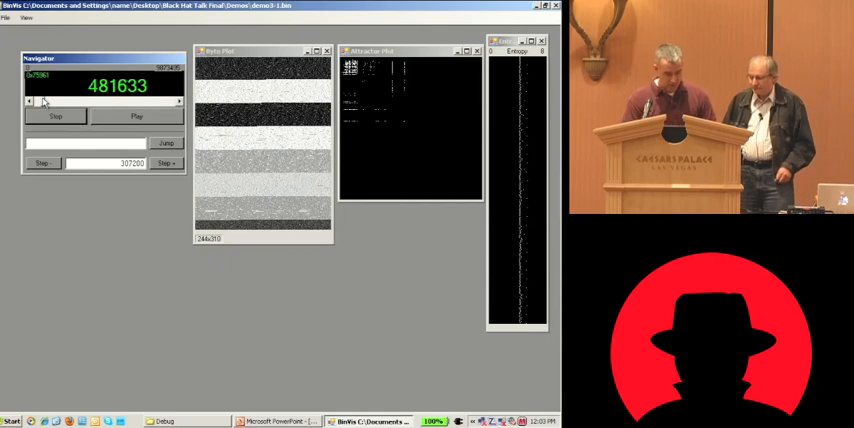
Let playback run on until the attractor plot fills with dense scattered points.
click(8, 18)
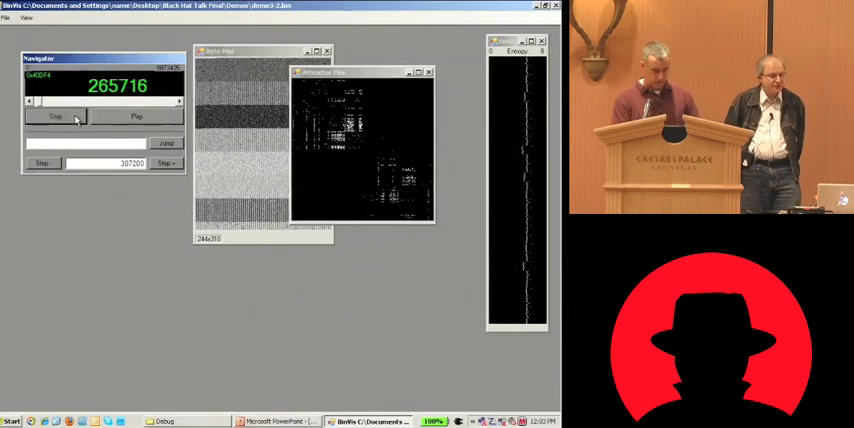
Load a third sample via File > Open, place the attractor beside the byte plot, and play it.
click(8, 16)
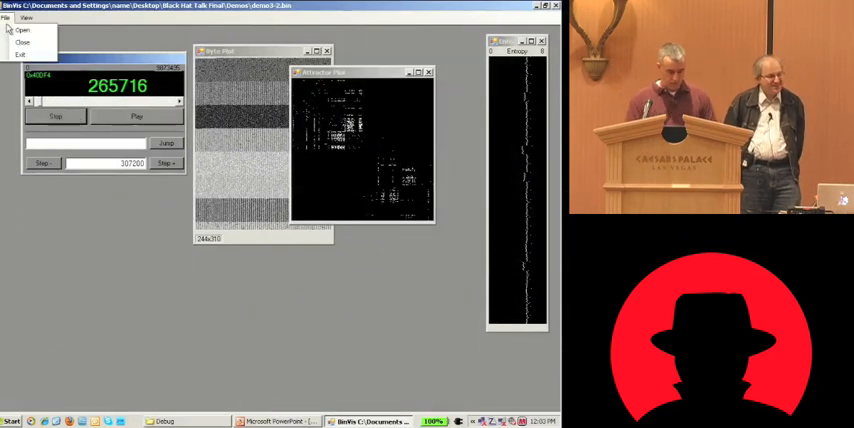
click(22, 30)
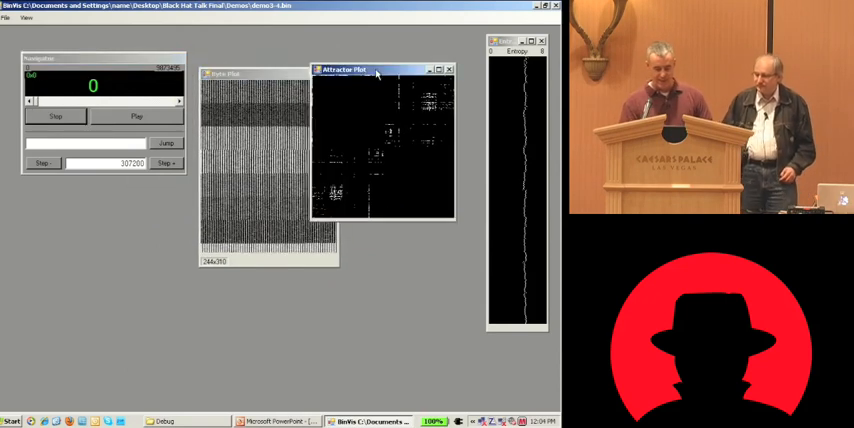
drag(344, 68, 376, 72)
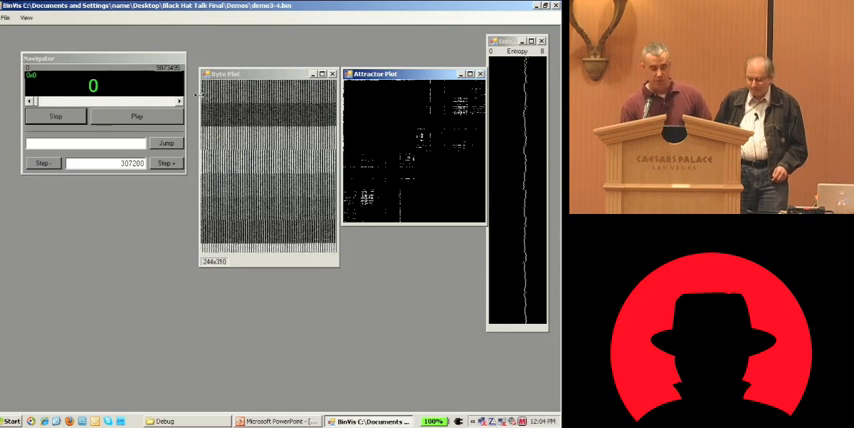
click(136, 116)
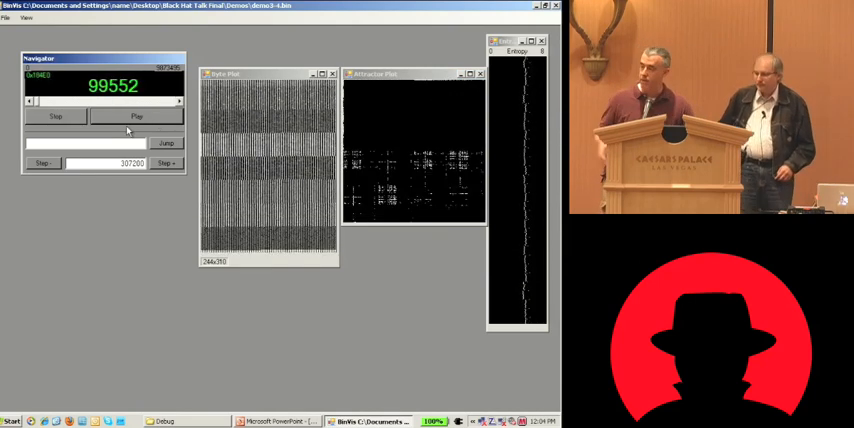
click(128, 116)
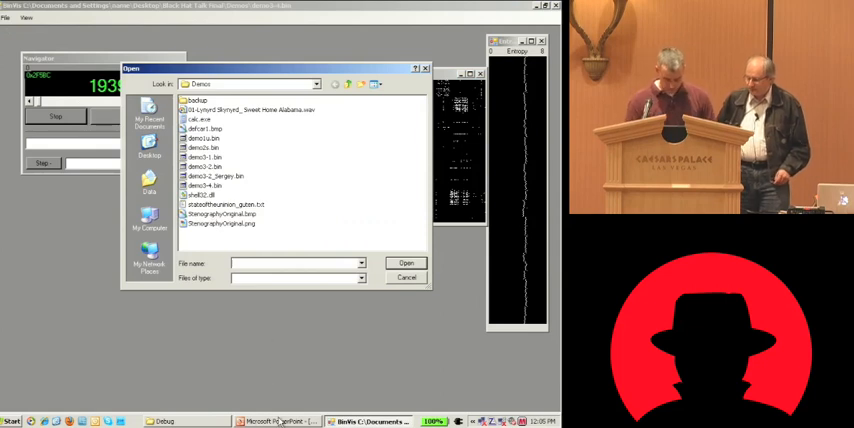
click(290, 412)
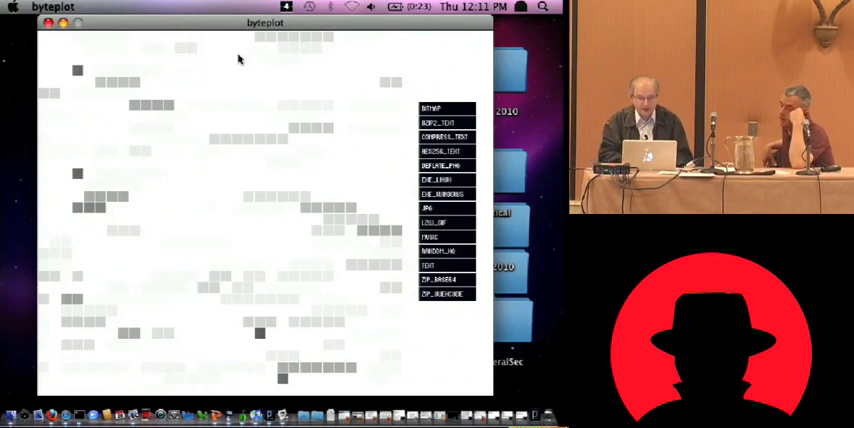
mouse_move(356, 192)
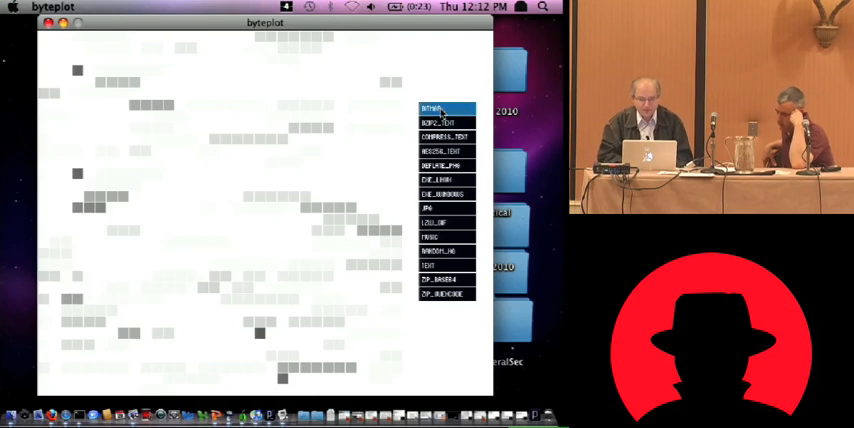
Re-plot the executable against the first corpus and two neighbouring file-type corpora.
click(444, 122)
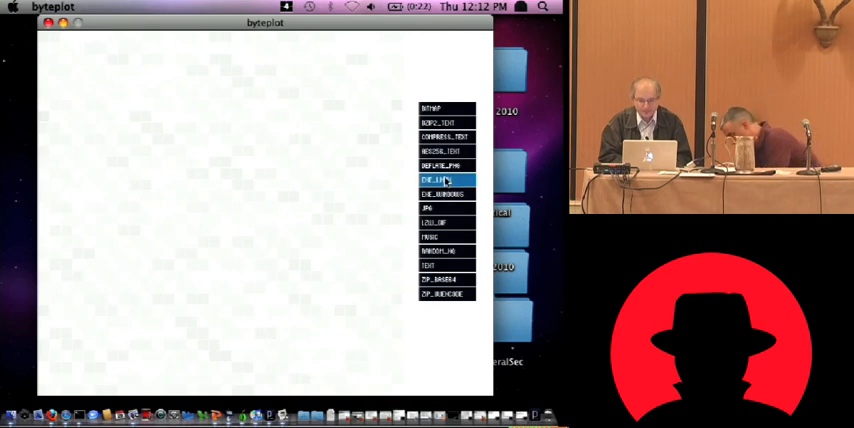
click(438, 164)
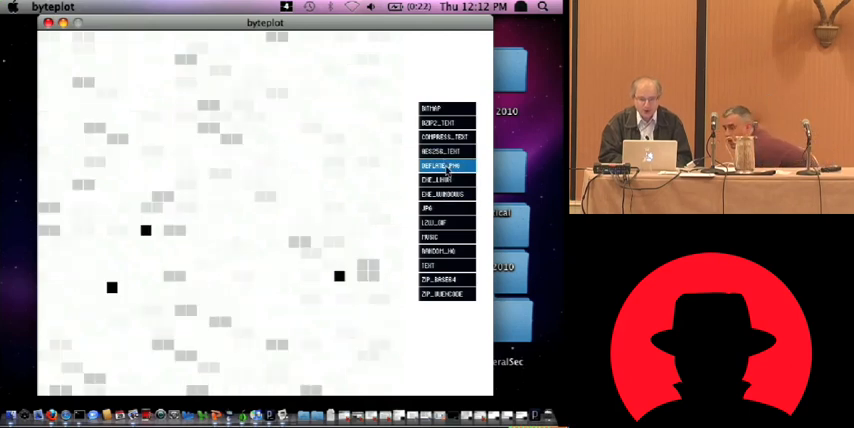
click(448, 192)
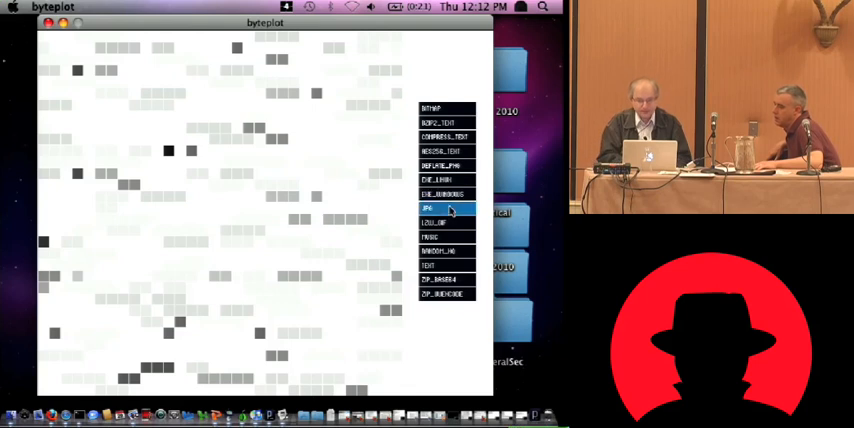
Compare the executable against the image, a later, plain-text and a final corpus in turn.
click(444, 224)
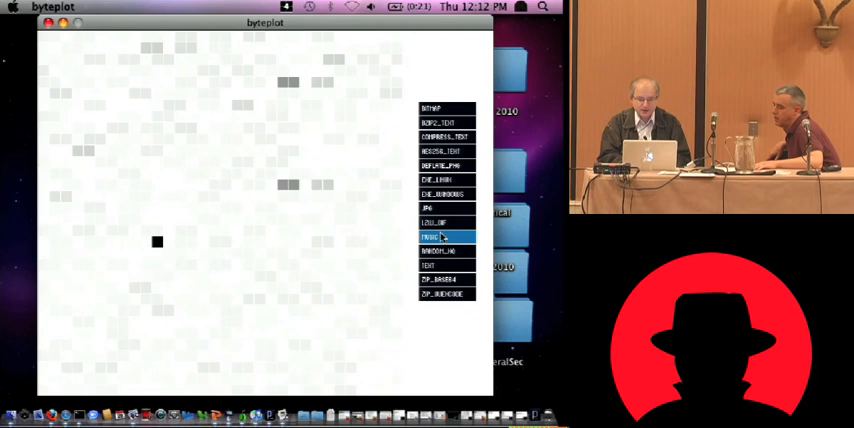
click(444, 252)
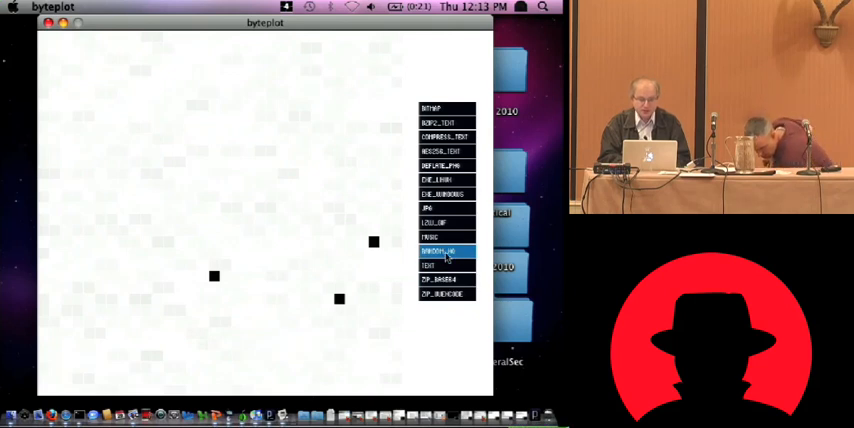
mouse_move(444, 264)
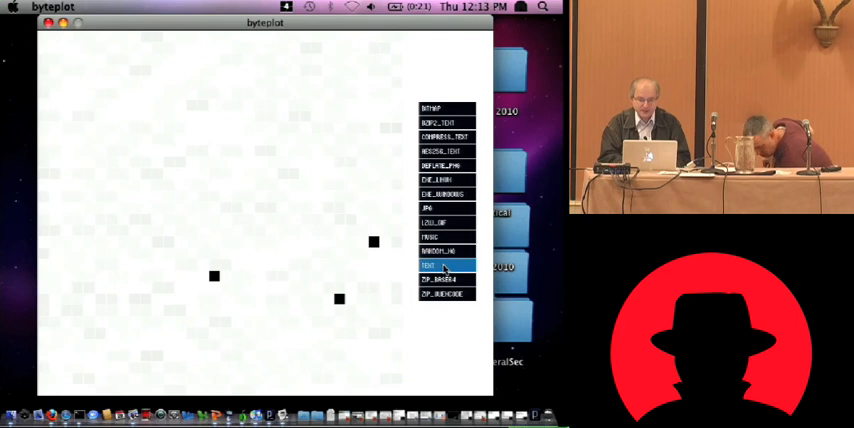
click(444, 264)
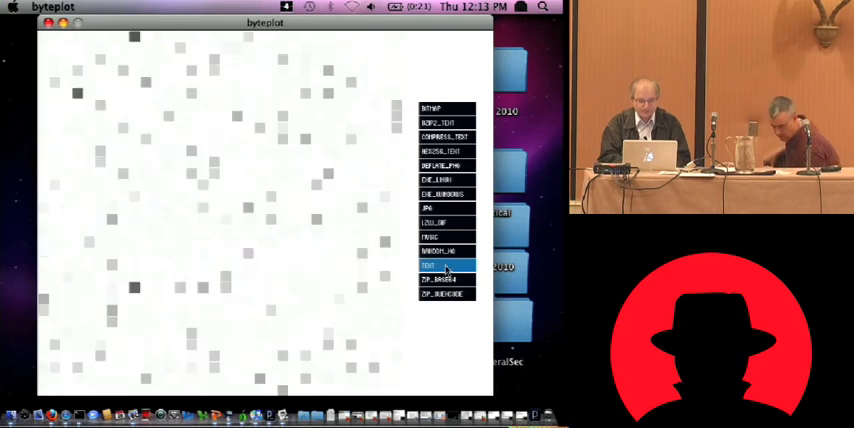
click(444, 280)
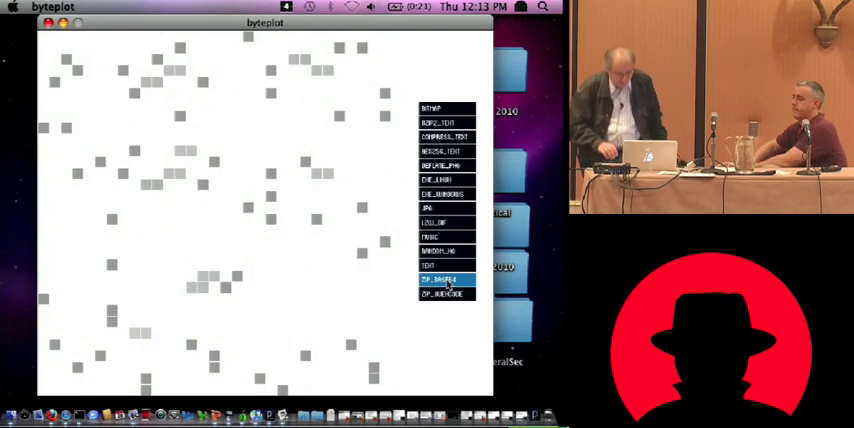